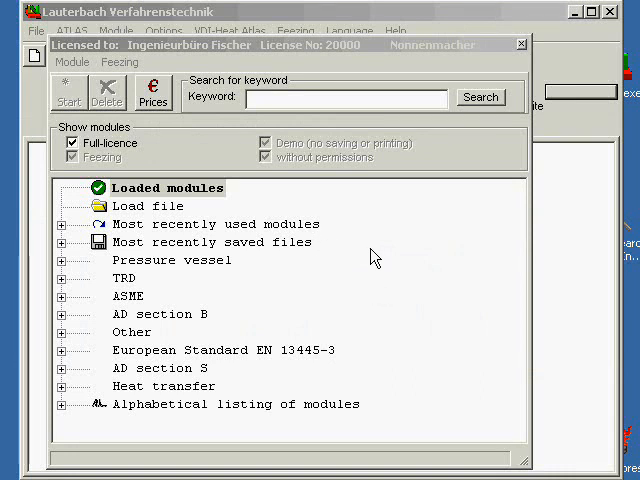
{"action": "mouse_move", "coordinate": [385, 293]}
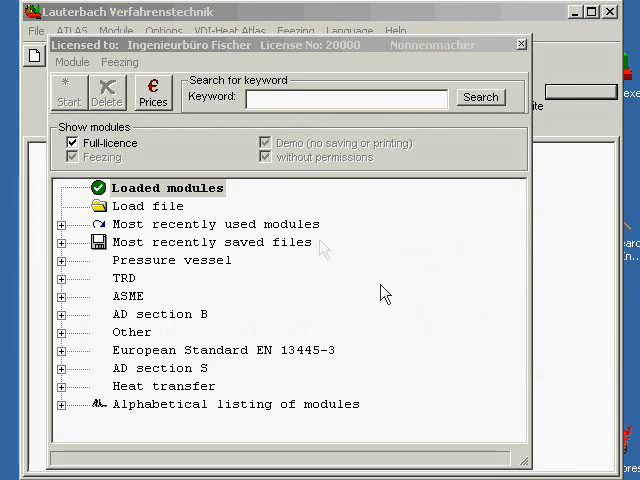
{"action": "mouse_move", "coordinate": [374, 258]}
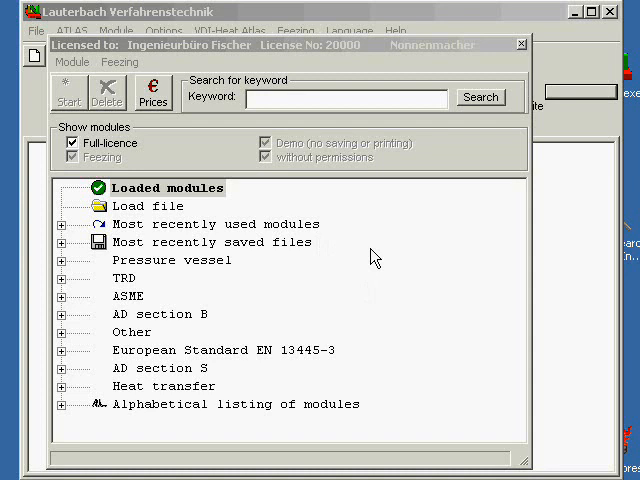
{"action": "mouse_move", "coordinate": [335, 250]}
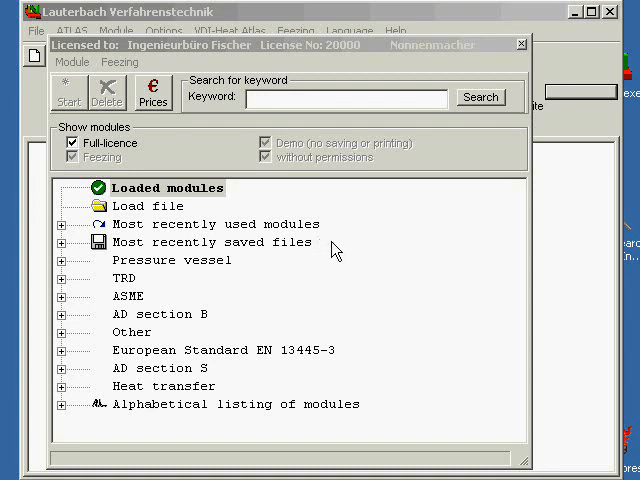
{"action": "mouse_move", "coordinate": [379, 259]}
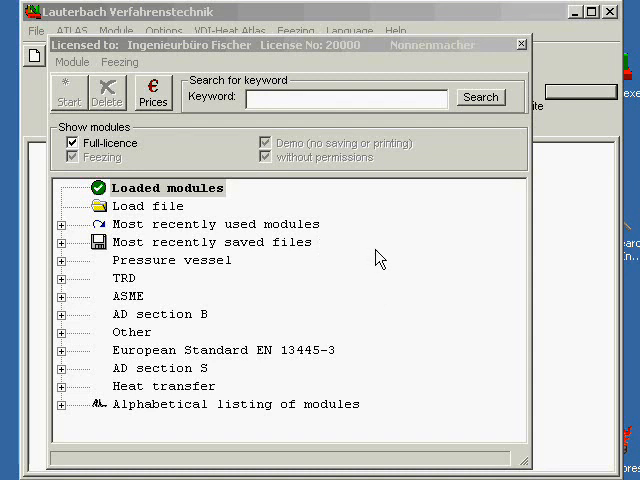
{"action": "mouse_move", "coordinate": [373, 257]}
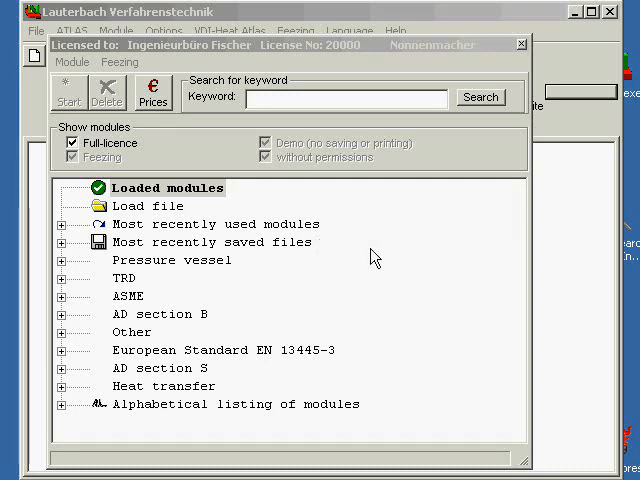
{"action": "mouse_move", "coordinate": [380, 292]}
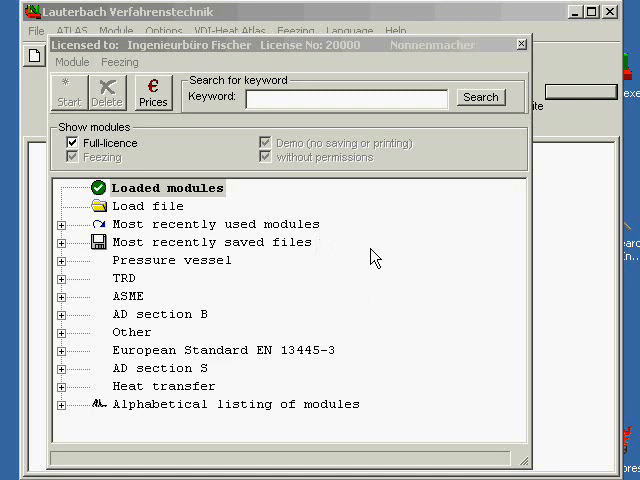
Expand the TRD module group and scroll down to the AD section B modules, including B1.
{"action": "left_click", "coordinate": [165, 188]}
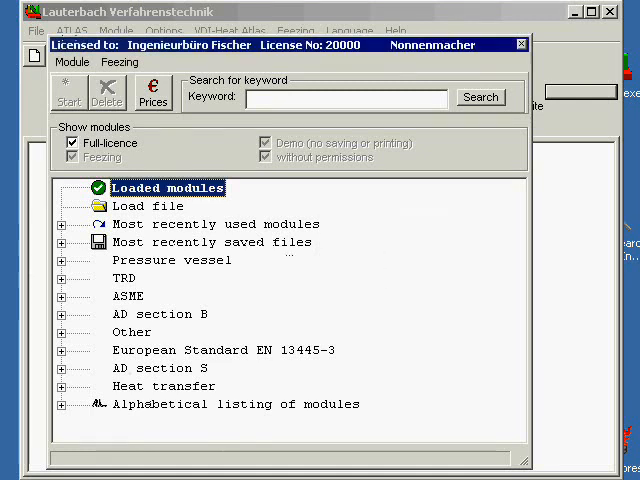
{"action": "mouse_move", "coordinate": [65, 300]}
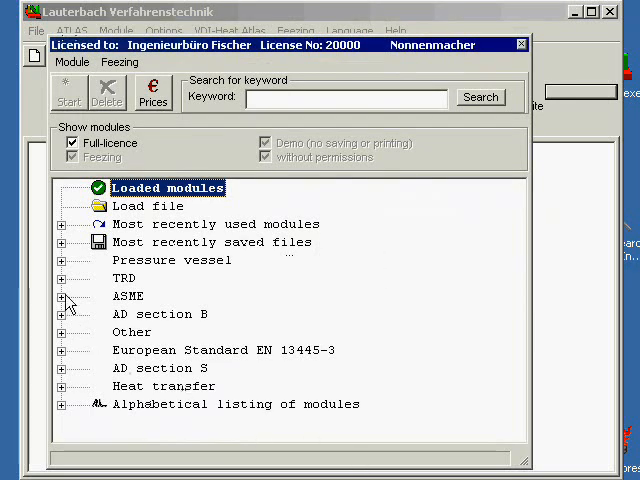
{"action": "left_click", "coordinate": [62, 278]}
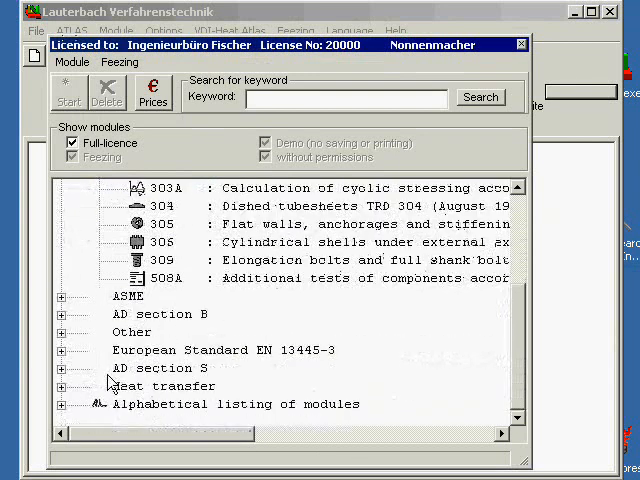
{"action": "mouse_move", "coordinate": [80, 319]}
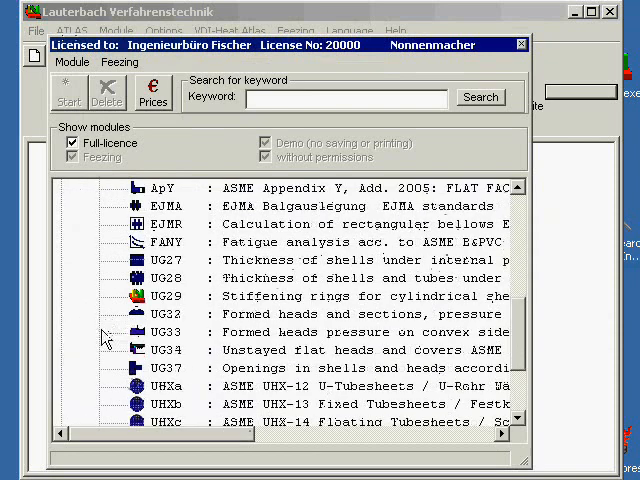
{"action": "scroll", "scroll_direction": "down", "scroll_amount": 3}
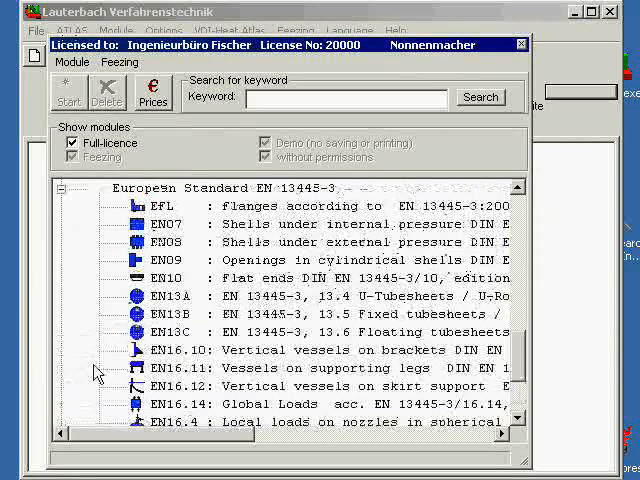
{"action": "scroll", "scroll_direction": "down", "scroll_amount": 3}
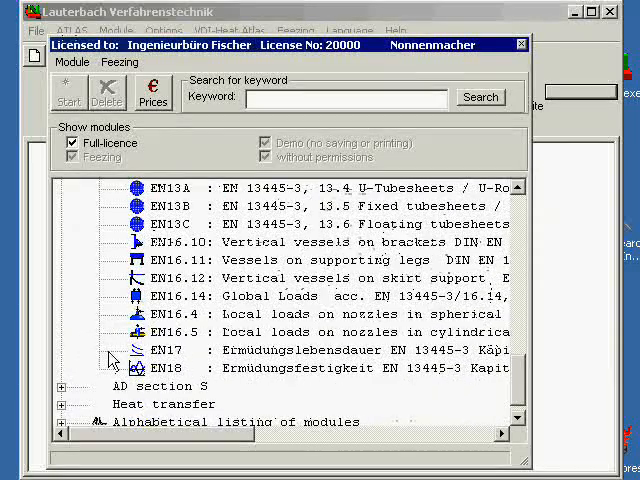
{"action": "scroll", "scroll_direction": "down", "scroll_amount": 3}
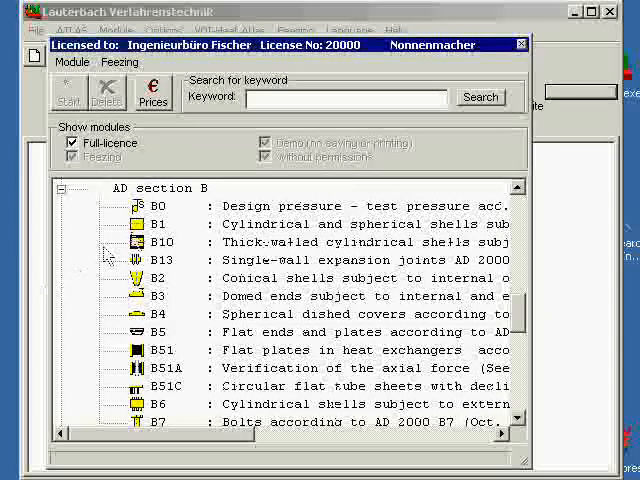
Open the B1 module and confirm 'Cylindrical shells' as the shell type.
{"action": "left_click", "coordinate": [300, 223]}
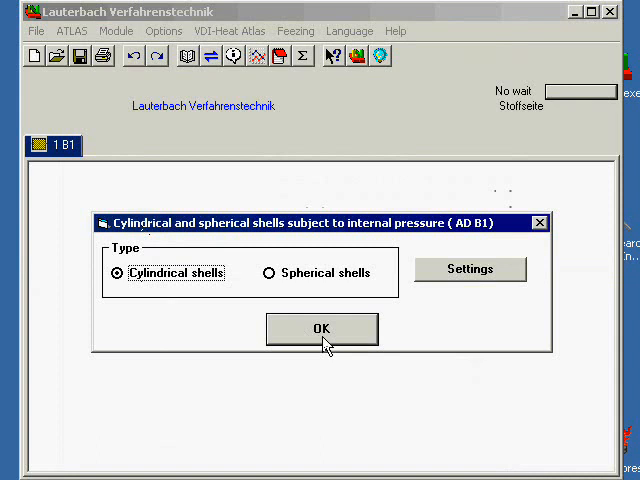
{"action": "left_click", "coordinate": [322, 328]}
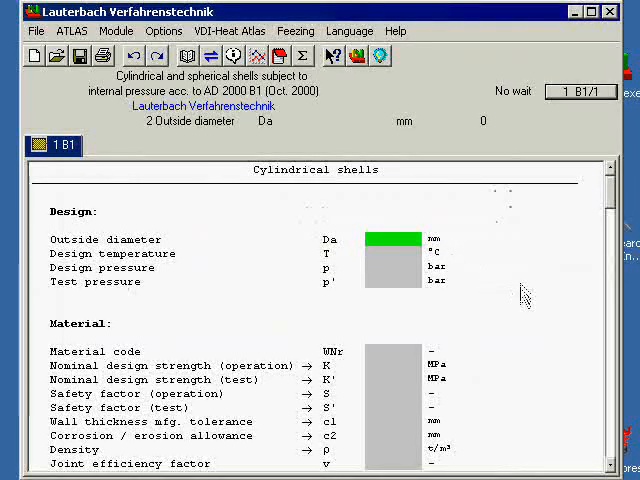
{"action": "scroll", "scroll_direction": "down", "scroll_amount": 3}
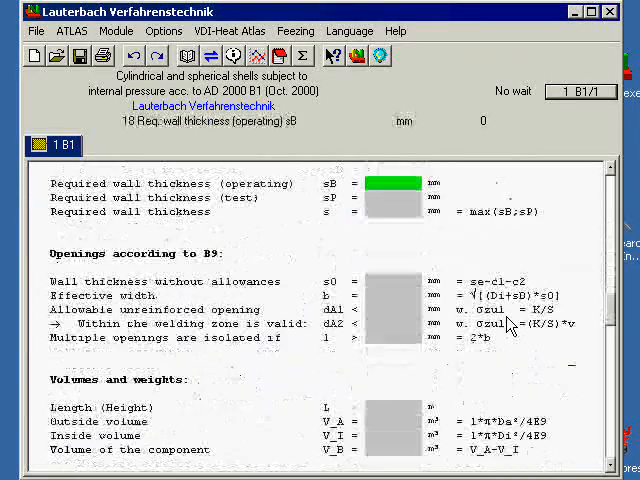
{"action": "scroll", "scroll_direction": "down", "scroll_amount": 3}
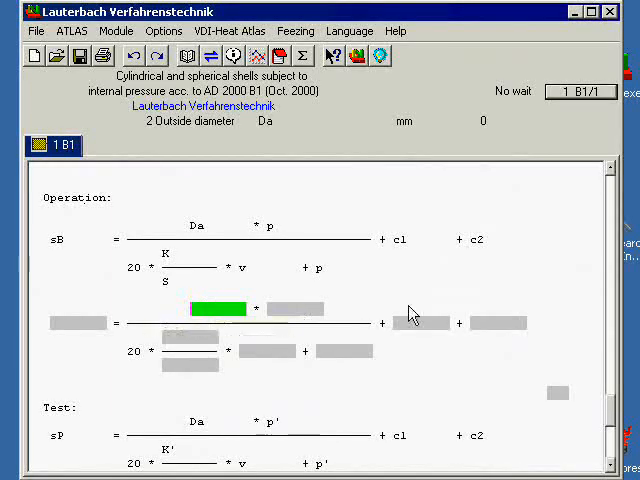
{"action": "scroll", "scroll_direction": "down", "scroll_amount": 3}
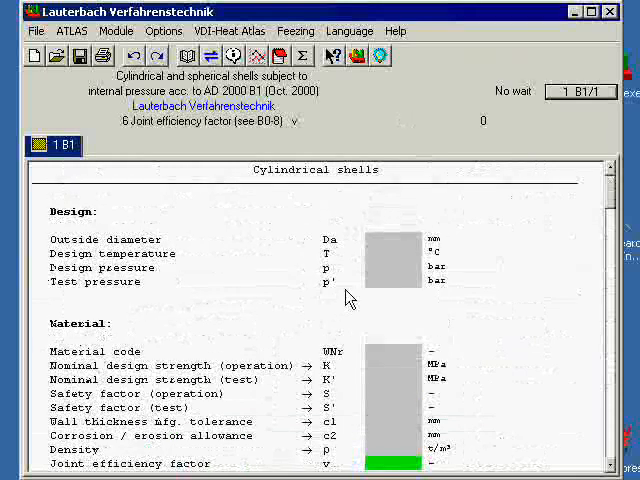
{"action": "mouse_move", "coordinate": [375, 247]}
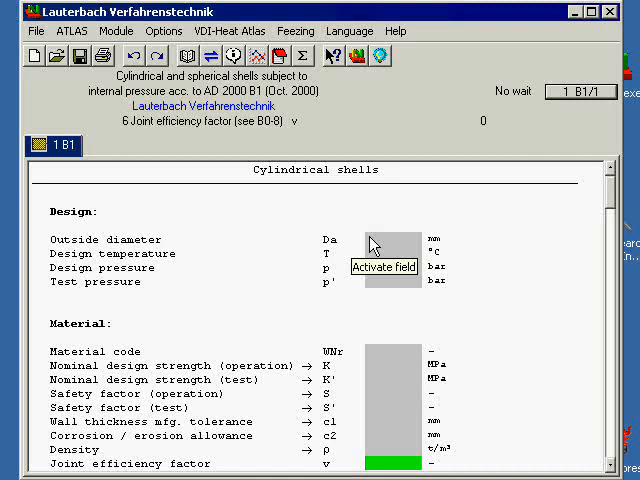
Enter outside diameter Da 1200 mm, design temperature 100 °C and design pressure 12 bar.
{"action": "left_click", "coordinate": [386, 239]}
{"action": "type", "text": "1800"}
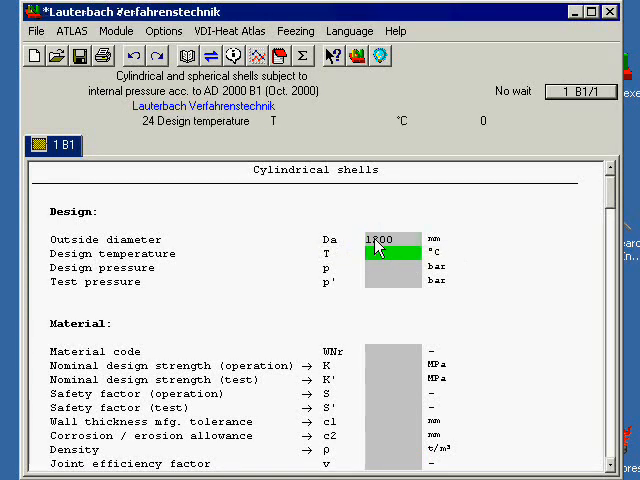
{"action": "type", "text": "1200"}
{"action": "type", "text": "100"}
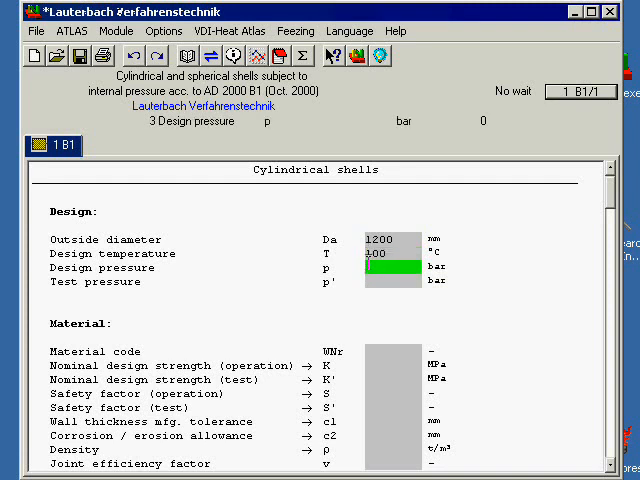
{"action": "mouse_move", "coordinate": [393, 268]}
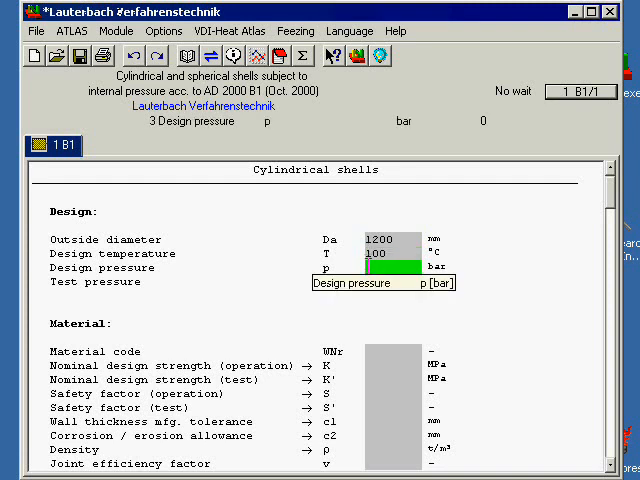
{"action": "type", "text": "2"}
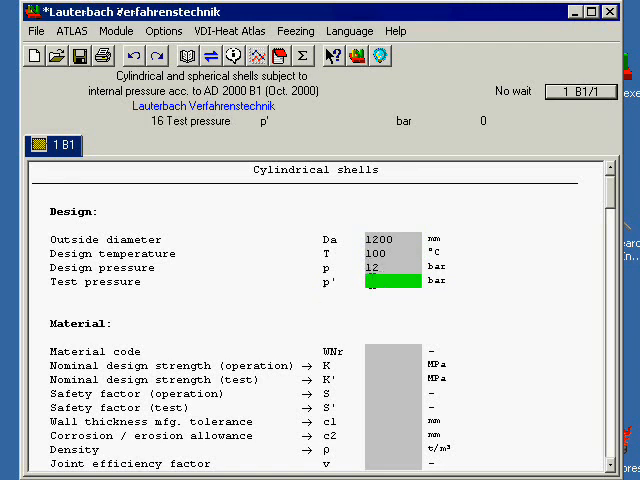
{"action": "type", "text": "12"}
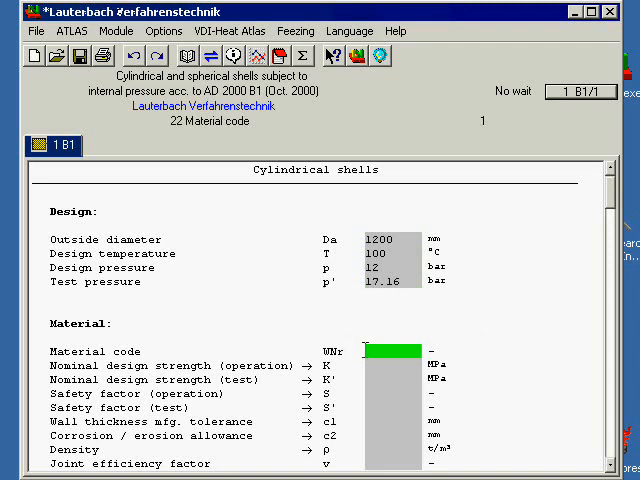
{"action": "mouse_move", "coordinate": [375, 355]}
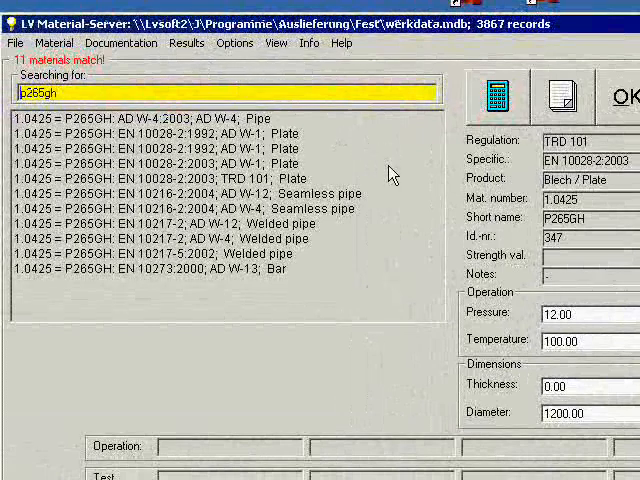
{"action": "mouse_move", "coordinate": [155, 352]}
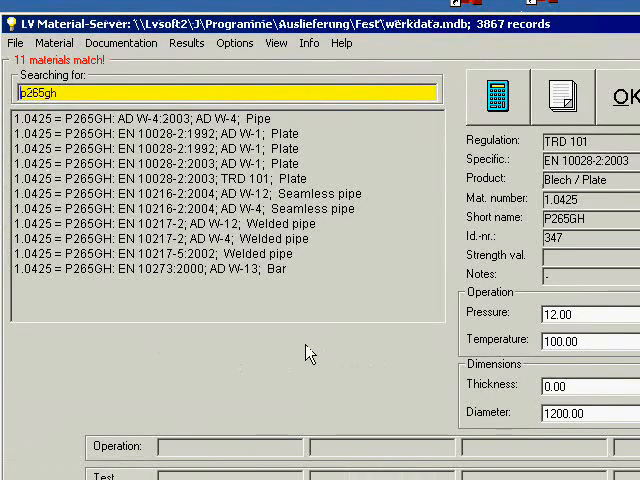
{"action": "mouse_move", "coordinate": [155, 345]}
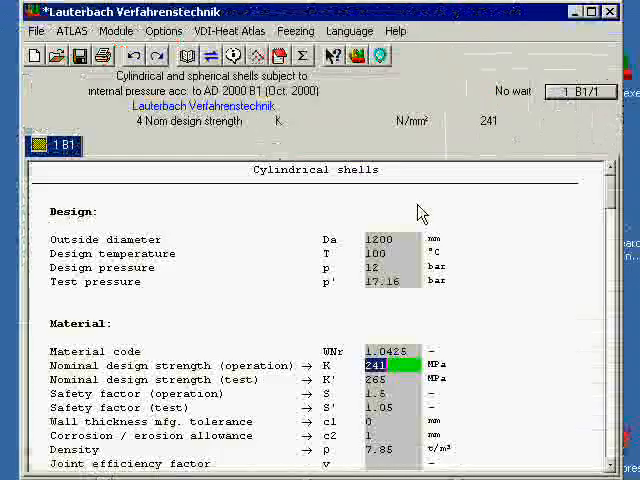
{"action": "mouse_move", "coordinate": [518, 353]}
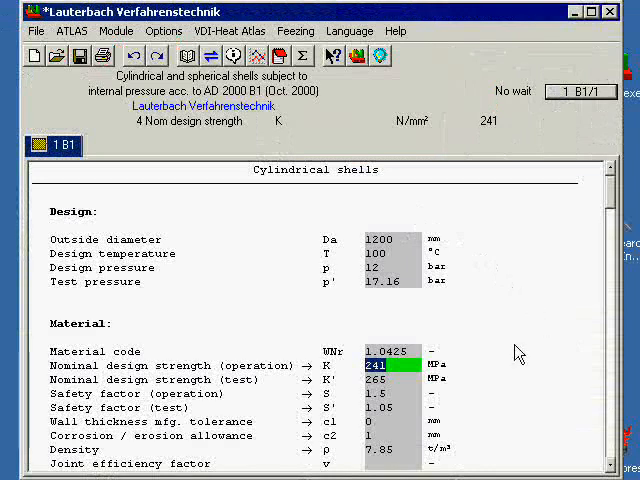
{"action": "mouse_move", "coordinate": [384, 372]}
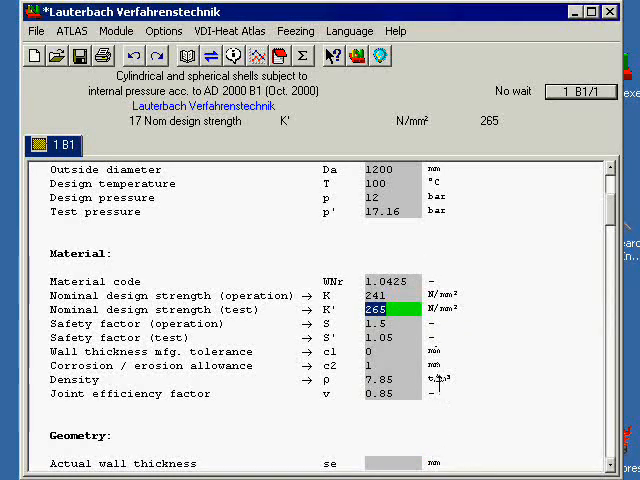
{"action": "mouse_move", "coordinate": [418, 380]}
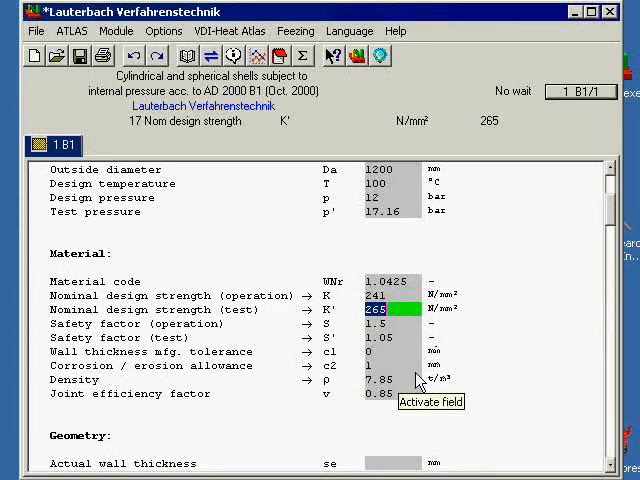
{"action": "scroll", "scroll_direction": "down", "scroll_amount": 3}
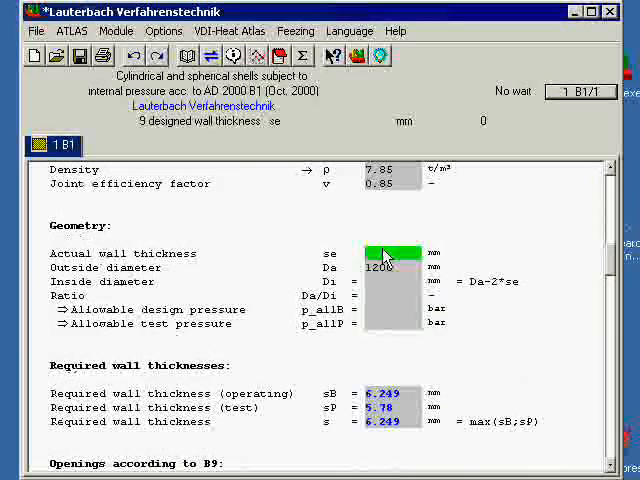
Enter an 8 mm actual wall thickness se and scroll to Volumes and weights.
{"action": "type", "text": "8"}
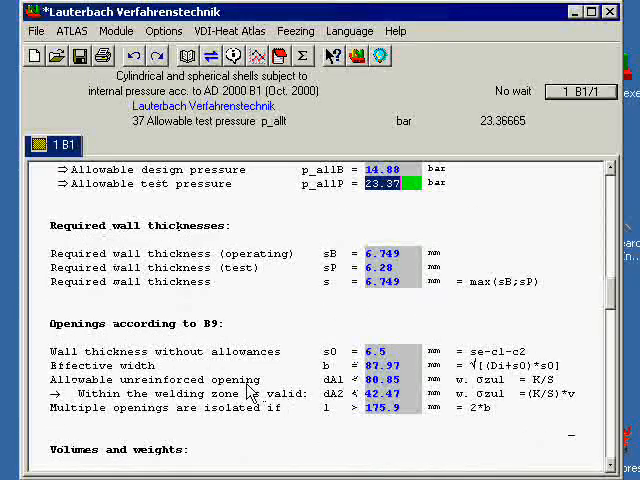
{"action": "mouse_move", "coordinate": [250, 388]}
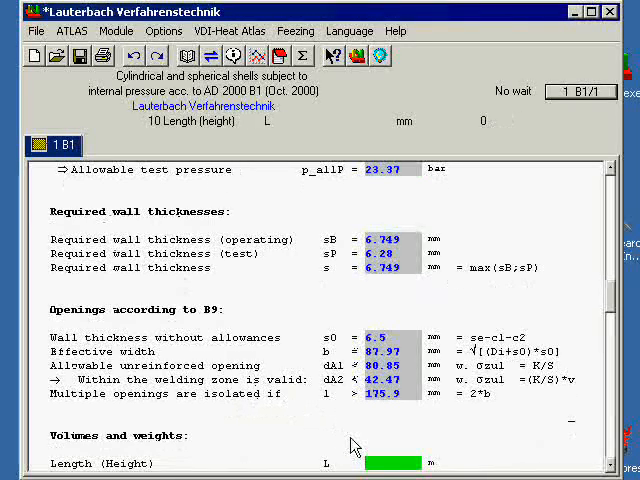
{"action": "scroll", "scroll_direction": "down", "scroll_amount": 3}
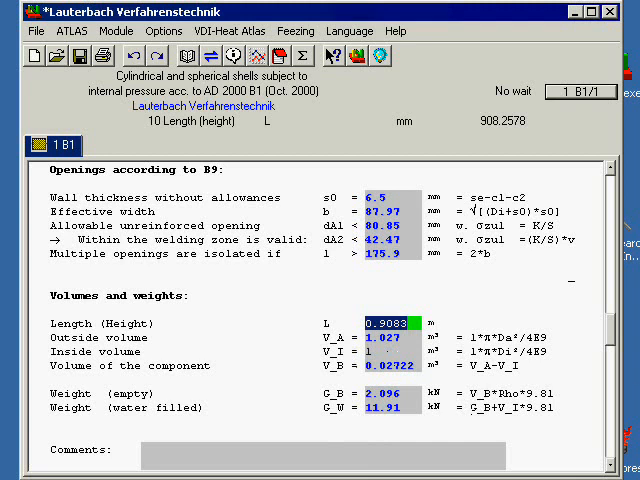
Try a 20 mm wall thickness, recalculate, and check the shell length and weights.
{"action": "scroll", "scroll_direction": "up", "scroll_amount": 3}
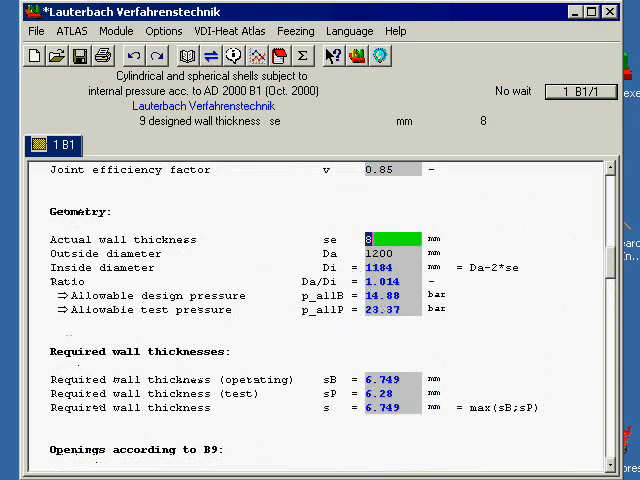
{"action": "type", "text": "20"}
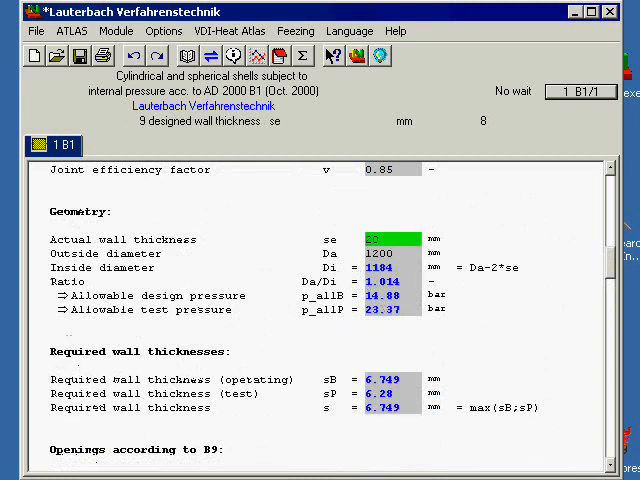
{"action": "left_click", "coordinate": [395, 253]}
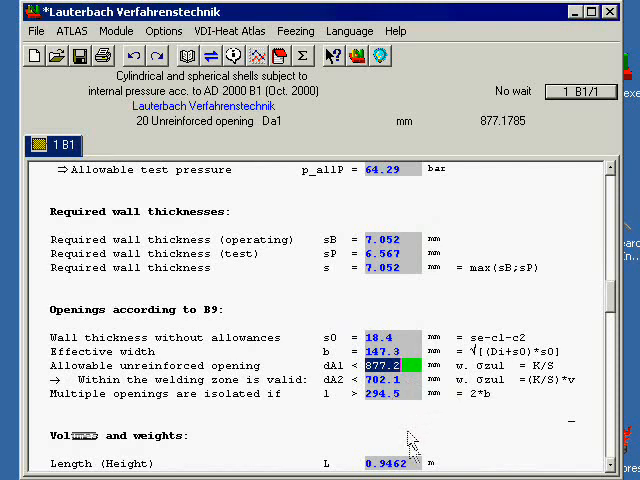
{"action": "scroll", "scroll_direction": "down", "scroll_amount": 3}
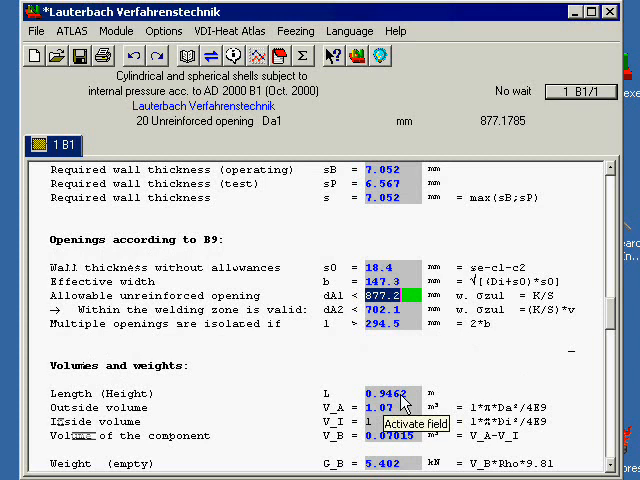
{"action": "left_click", "coordinate": [398, 394]}
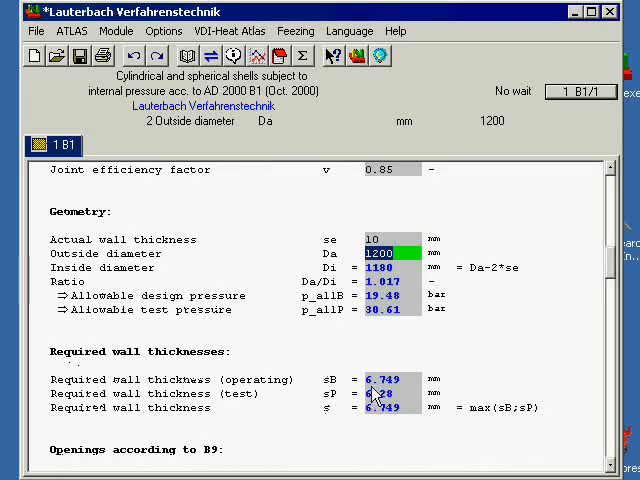
{"action": "scroll", "scroll_direction": "down", "scroll_amount": 3}
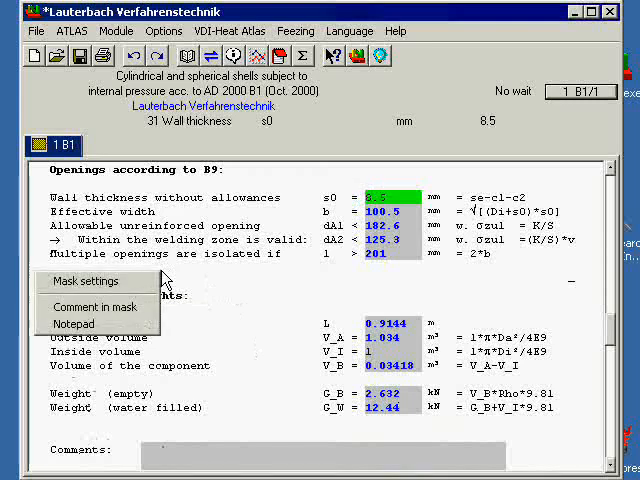
Enable expert mode with overwriting of calculated values in the mask settings.
{"action": "left_click", "coordinate": [86, 281]}
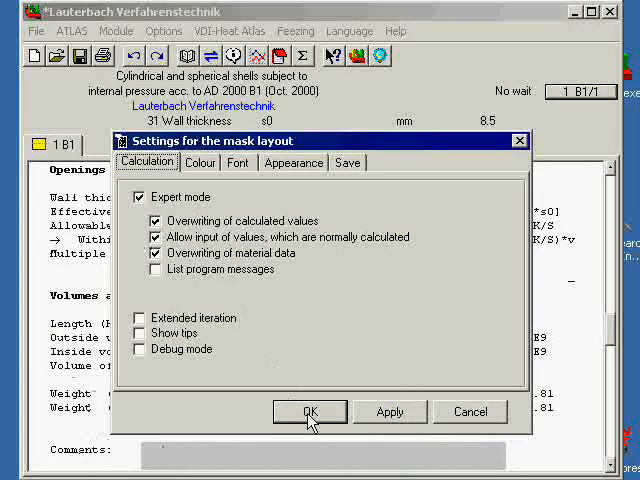
{"action": "left_click", "coordinate": [309, 411]}
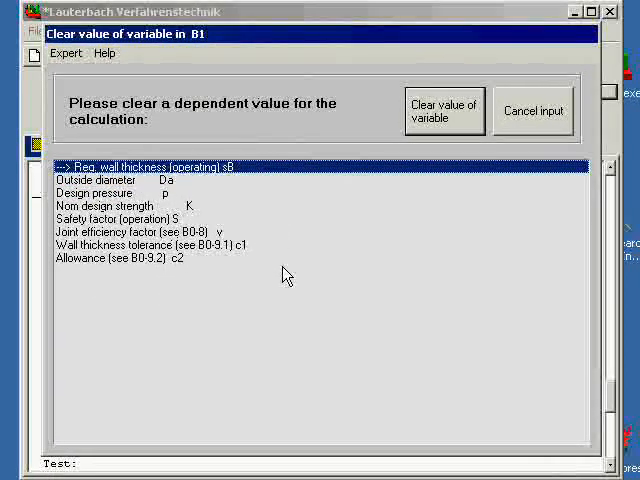
{"action": "mouse_move", "coordinate": [279, 273]}
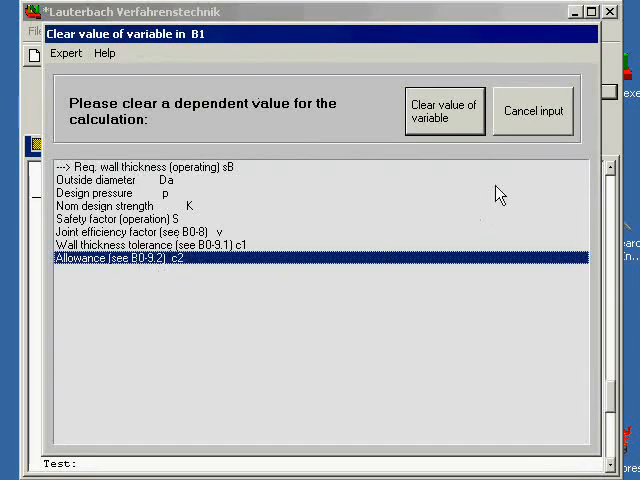
{"action": "mouse_move", "coordinate": [458, 124]}
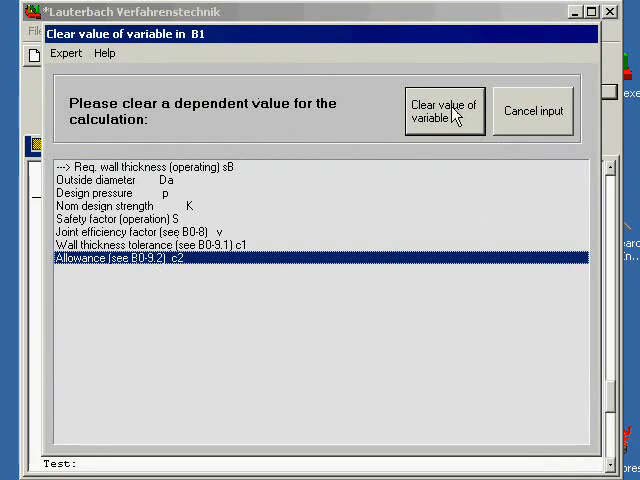
Clear the allowance c2, then the design pressure p, as dependent variables.
{"action": "left_click", "coordinate": [443, 110]}
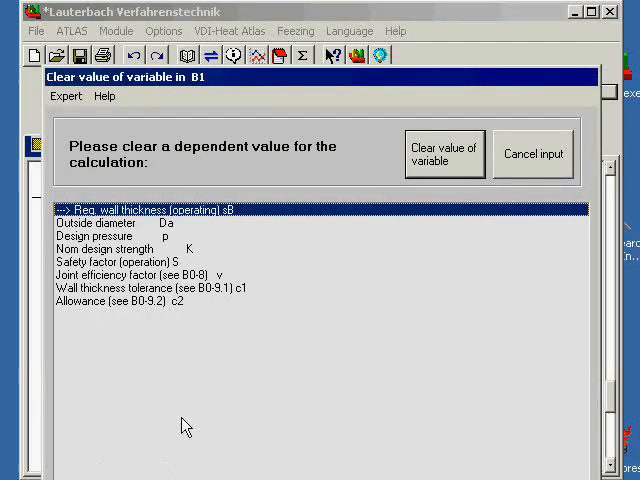
{"action": "mouse_move", "coordinate": [166, 332]}
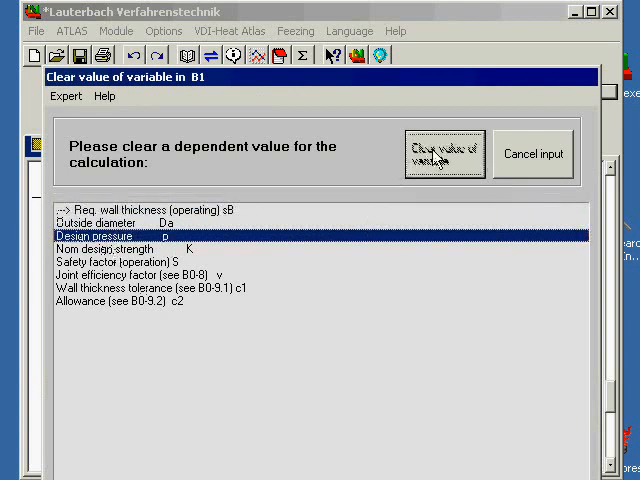
{"action": "left_click", "coordinate": [444, 153]}
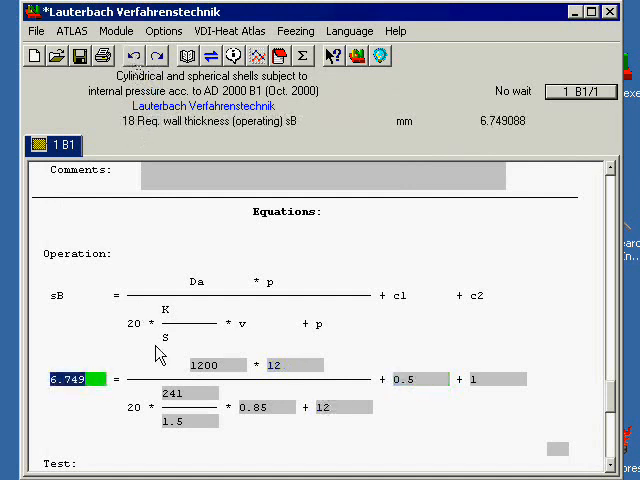
Overwrite sB with 10 mm, clear safety factor S, and inspect its back-calculated value 2.436.
{"action": "type", "text": "10"}
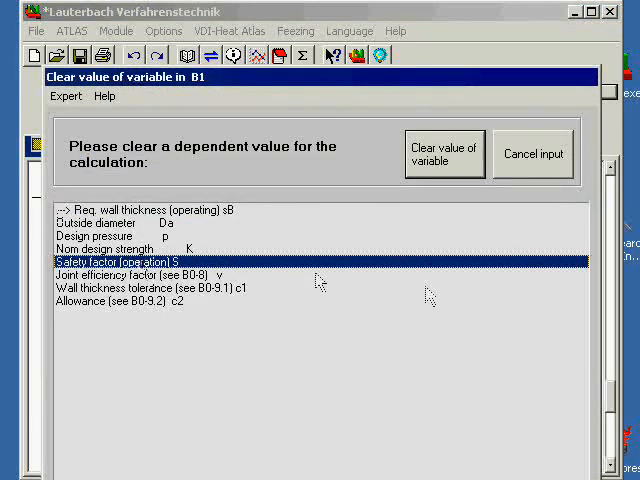
{"action": "left_click", "coordinate": [444, 153]}
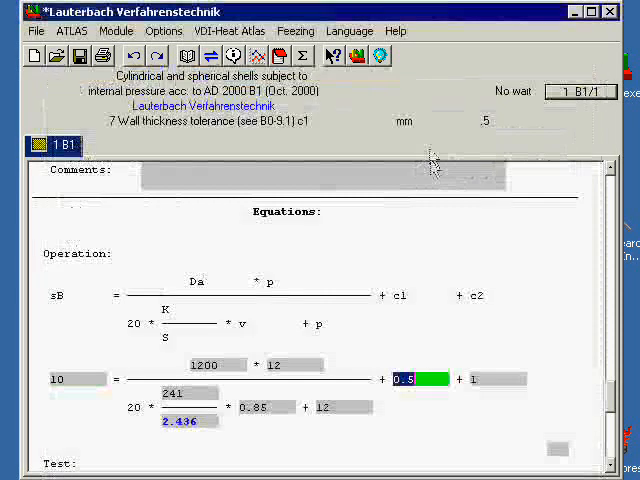
{"action": "mouse_move", "coordinate": [163, 358]}
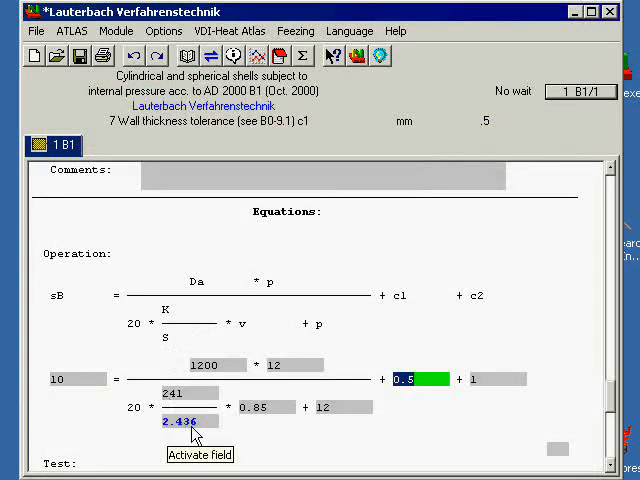
{"action": "left_click", "coordinate": [178, 422]}
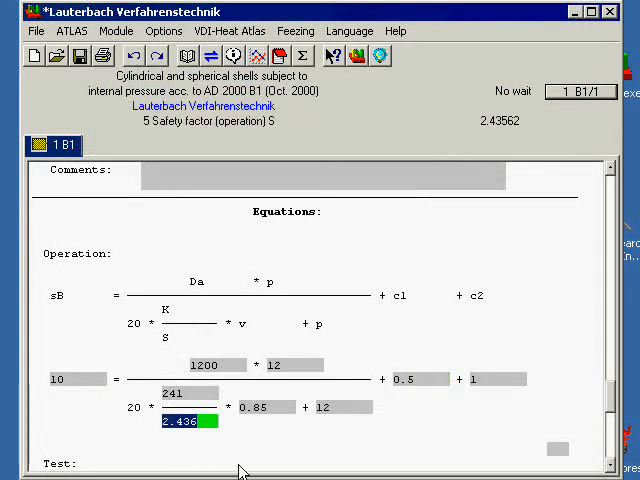